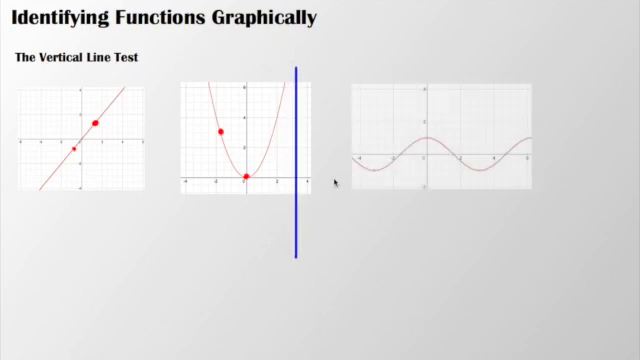
Move the blue vertical test line onto the sine wave graph, crossing it once.
left_click_drag(300, 160, 492, 160)
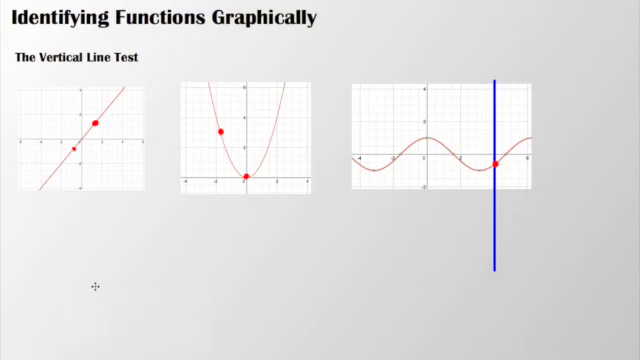